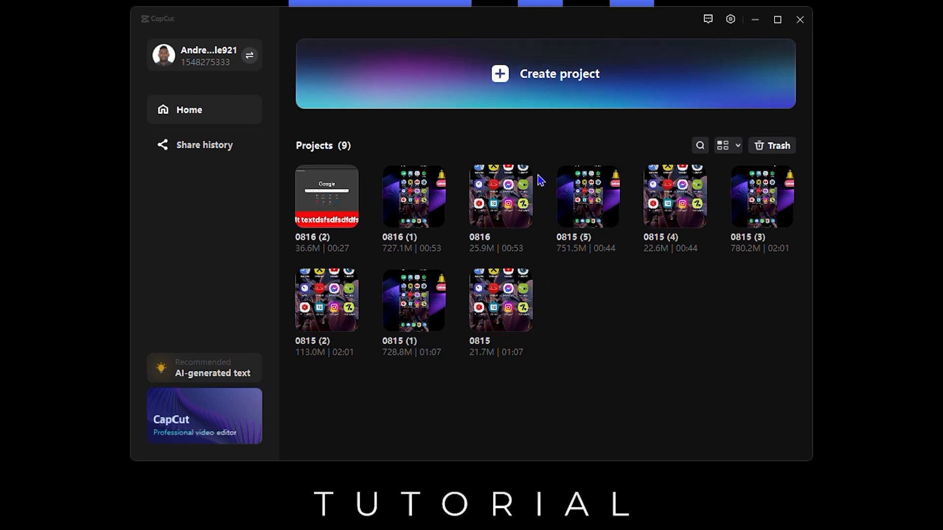
mouse_move(239, 302)
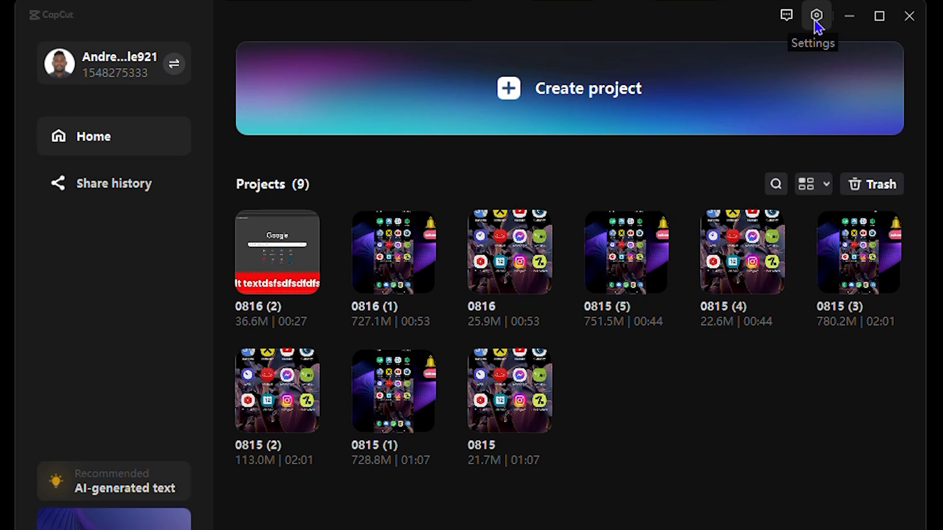
From the settings menu, view version 4.6.0 Beta test version1, check for updates, then close the window.
left_click(816, 15)
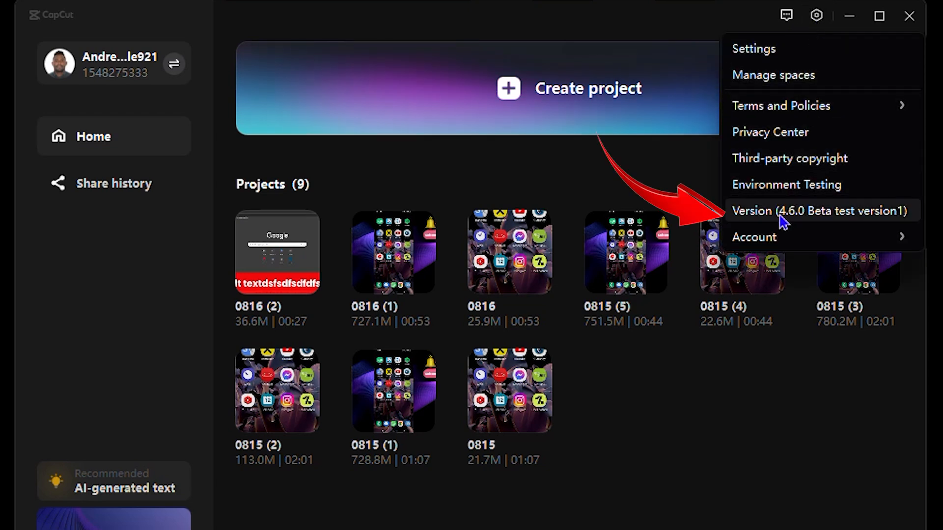
left_click(821, 211)
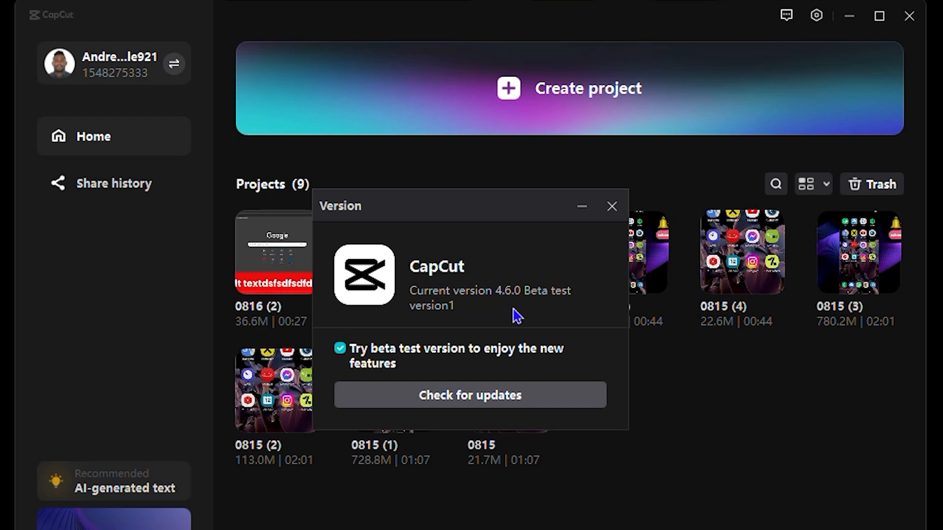
mouse_move(434, 330)
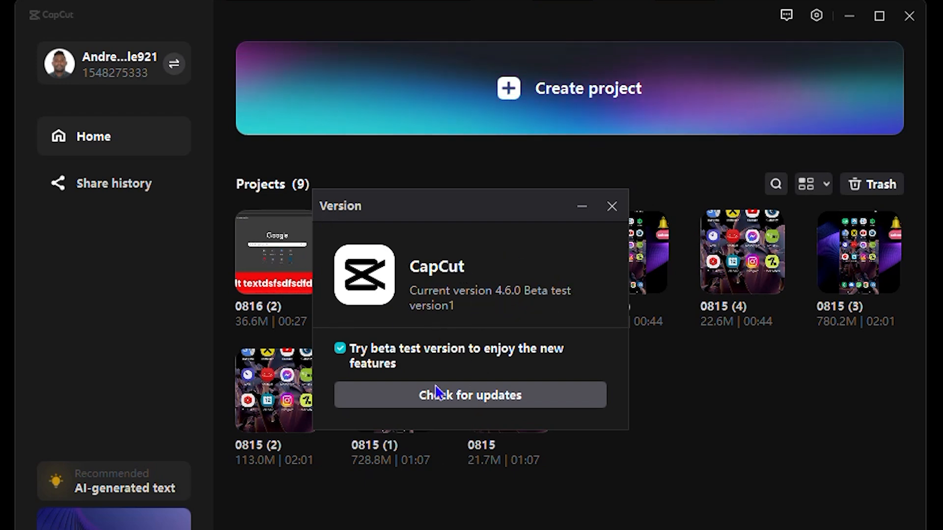
left_click(470, 395)
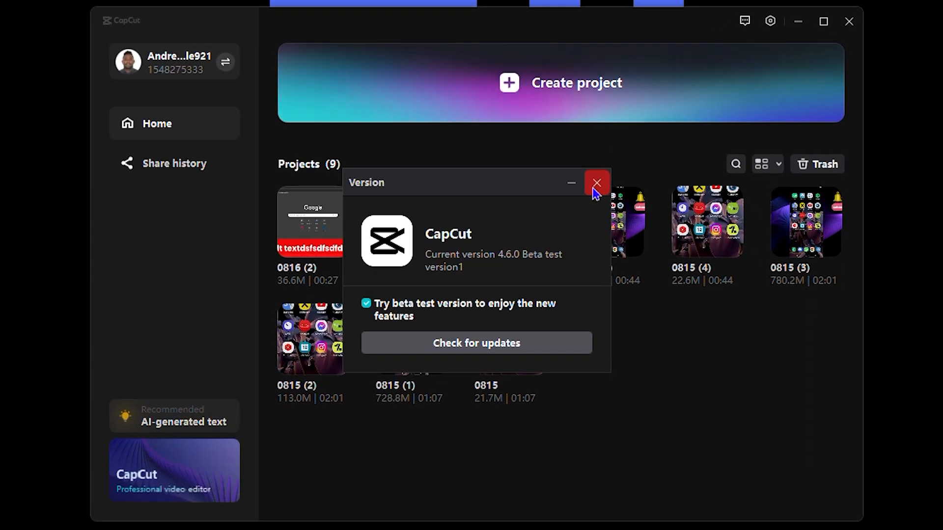
left_click(596, 183)
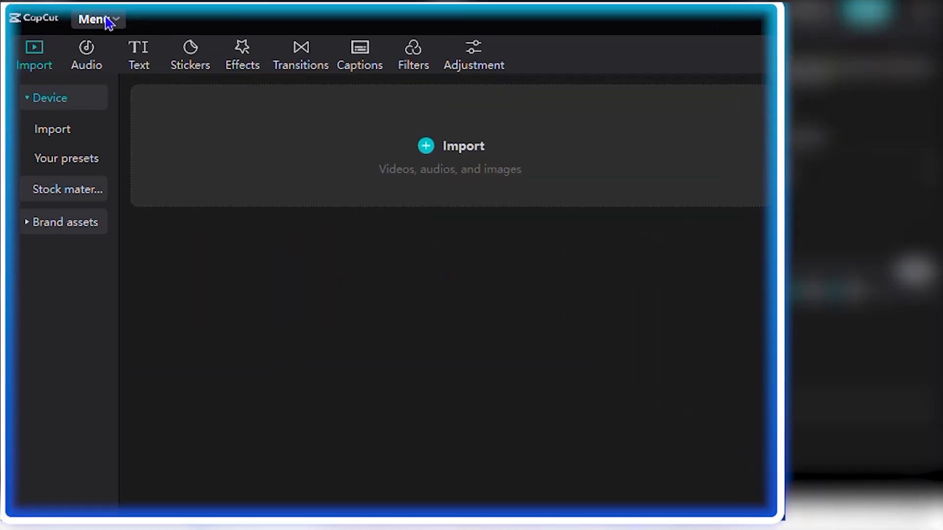
From the editor's main menu, show the Version 4.6.0 Beta test version1 details.
left_click(93, 19)
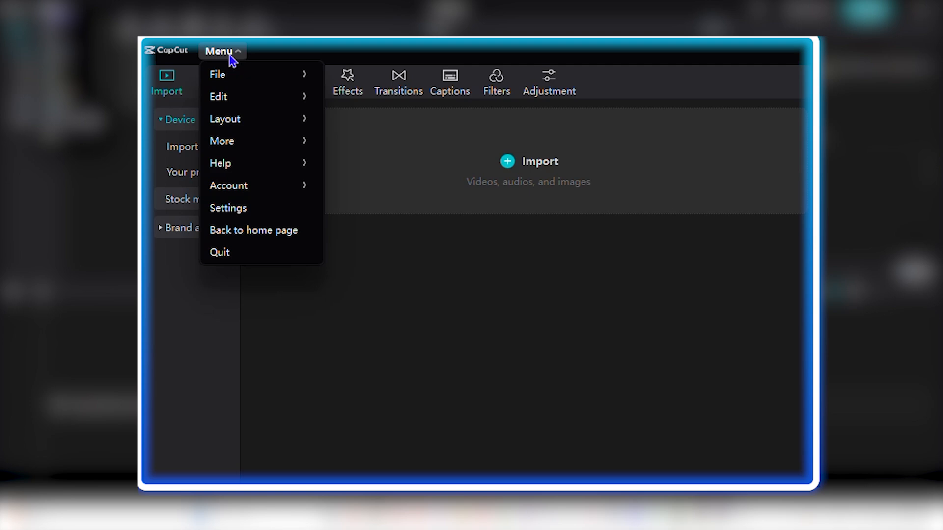
mouse_move(222, 141)
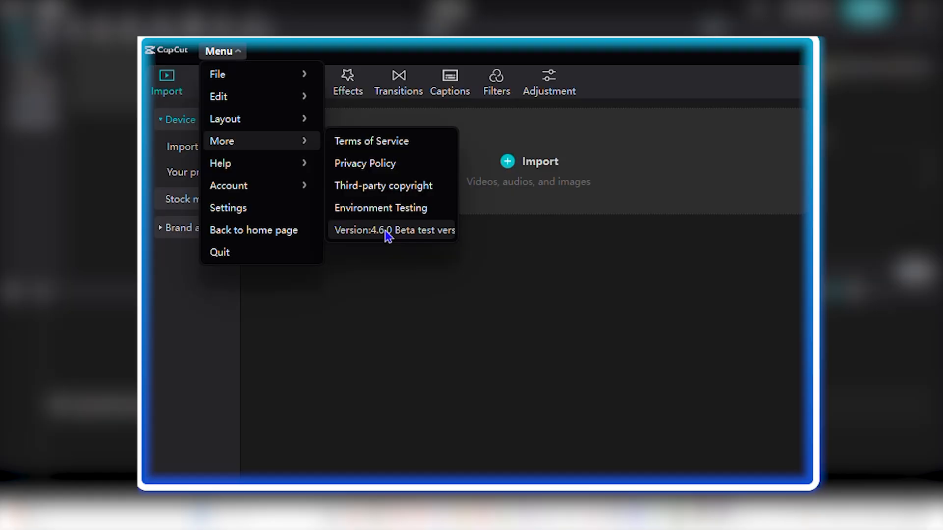
left_click(394, 230)
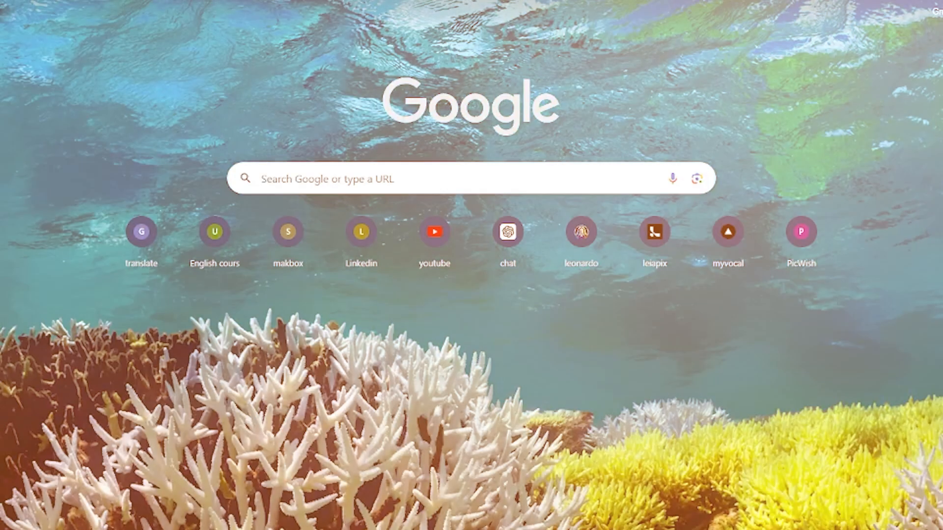
Search Google for 'capcut new version' and open the results.
type("Capcut new version")
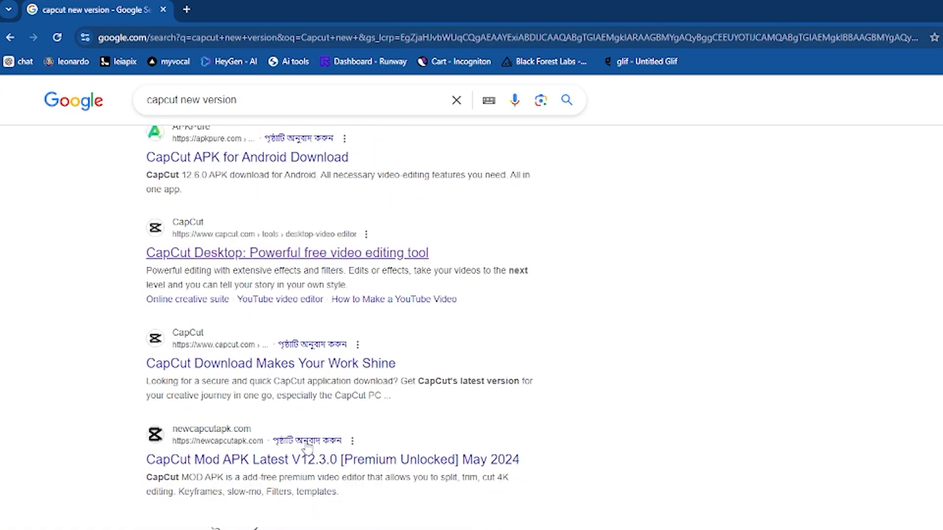
left_click(287, 252)
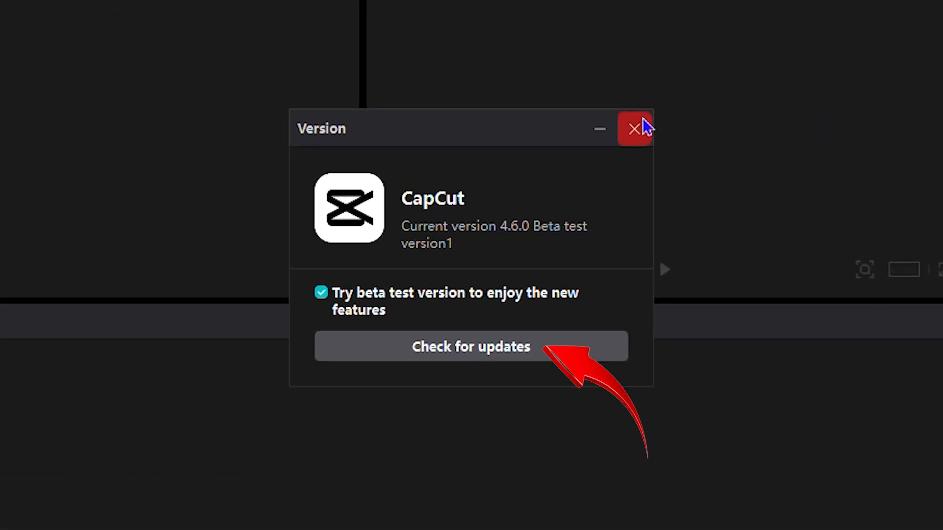
mouse_move(527, 297)
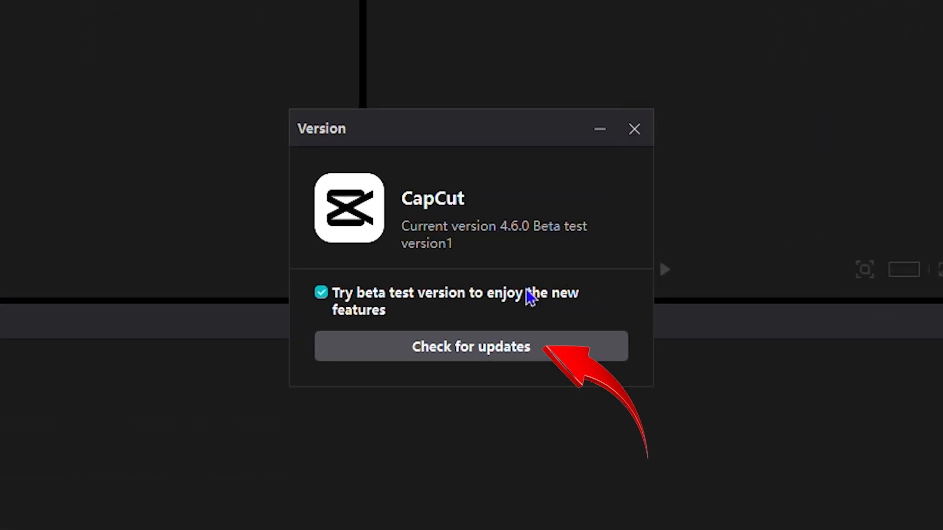